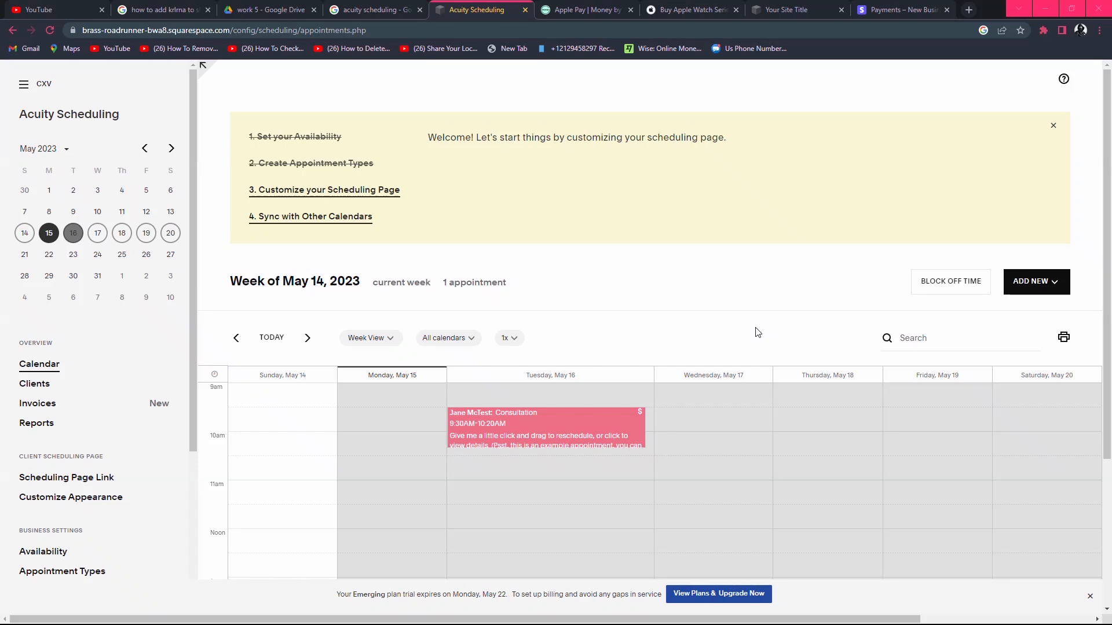
mouse_move(144, 120)
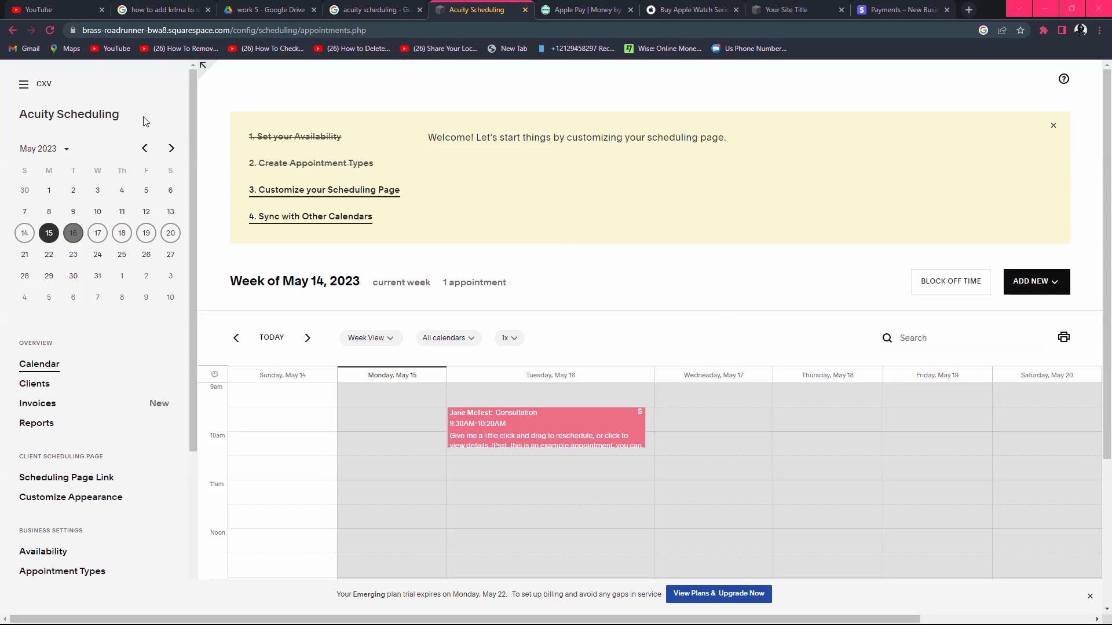
mouse_move(149, 85)
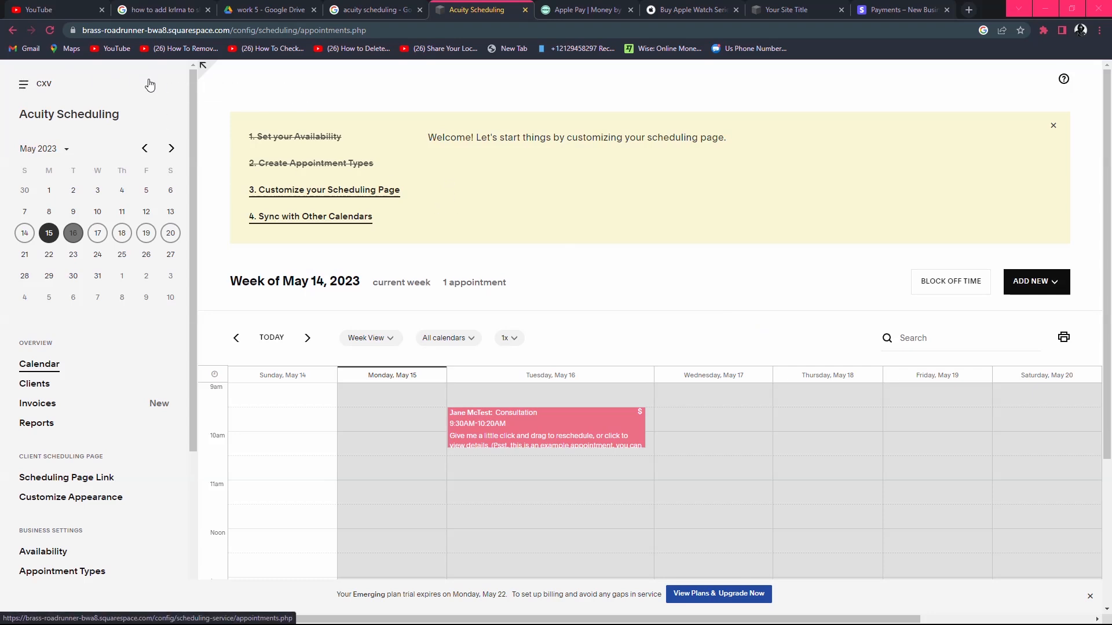
mouse_move(140, 120)
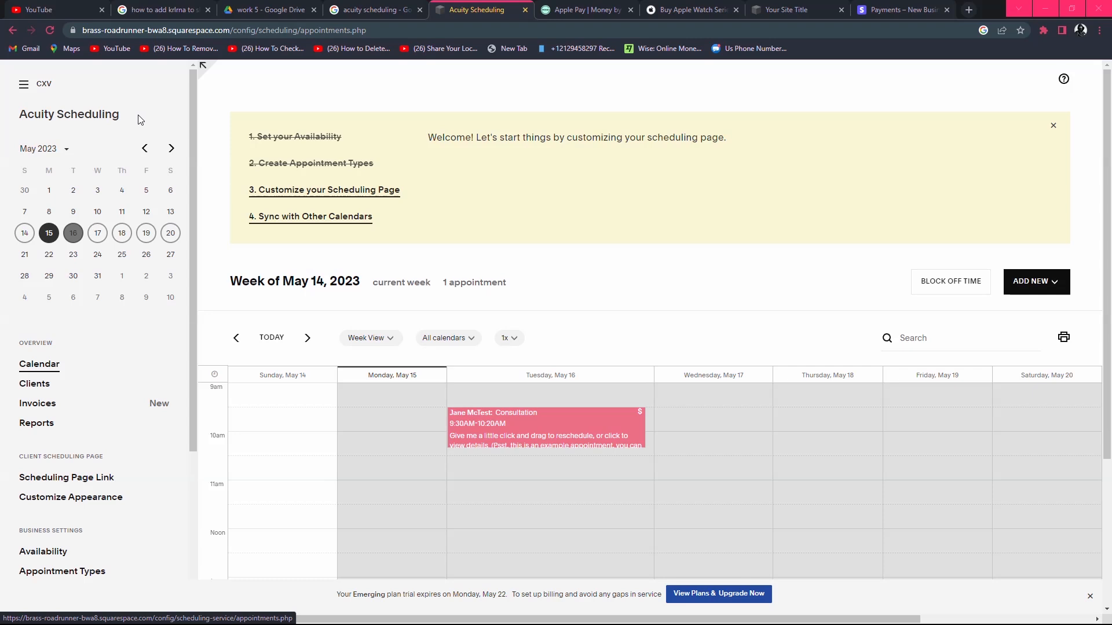
mouse_move(290, 115)
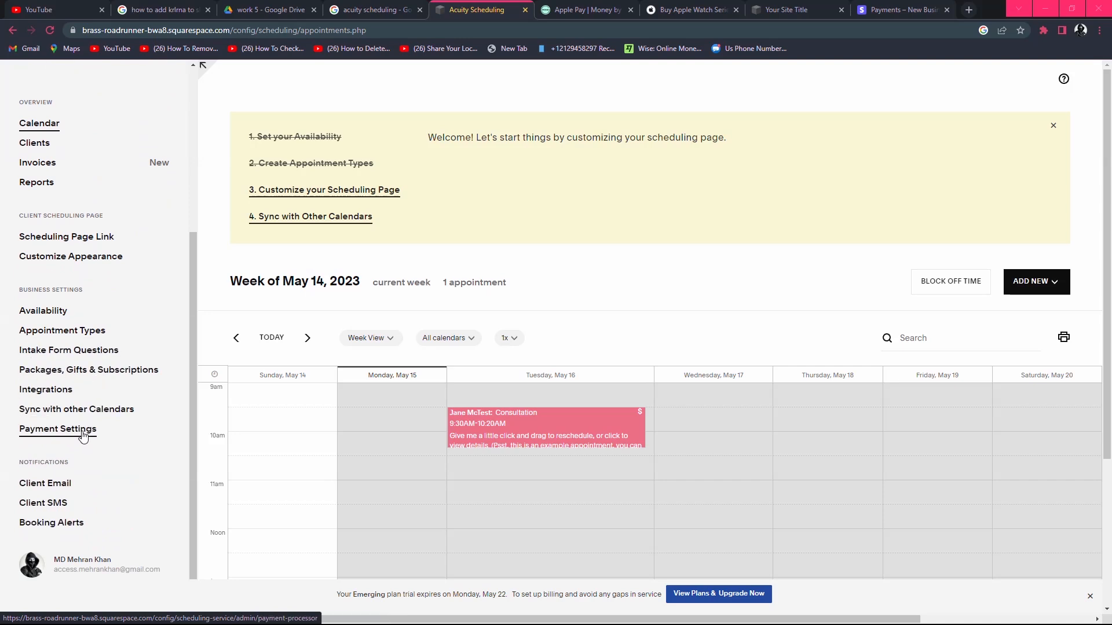
Open Payment Settings and review the Stripe, Square and PayPal processor options with USD currency.
click(58, 429)
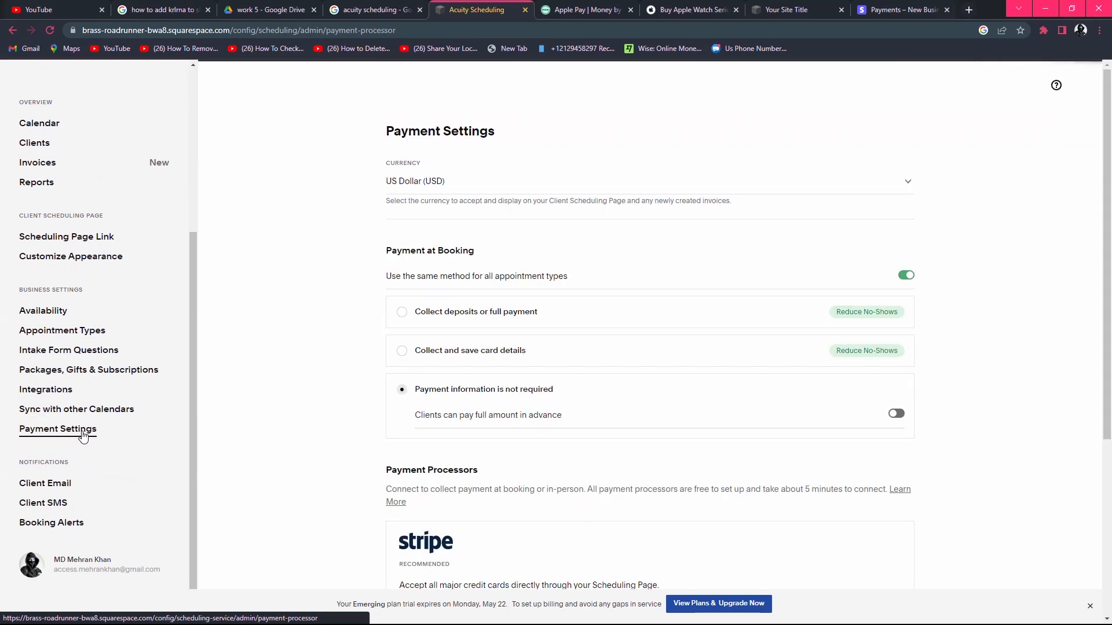
scroll(down, 3)
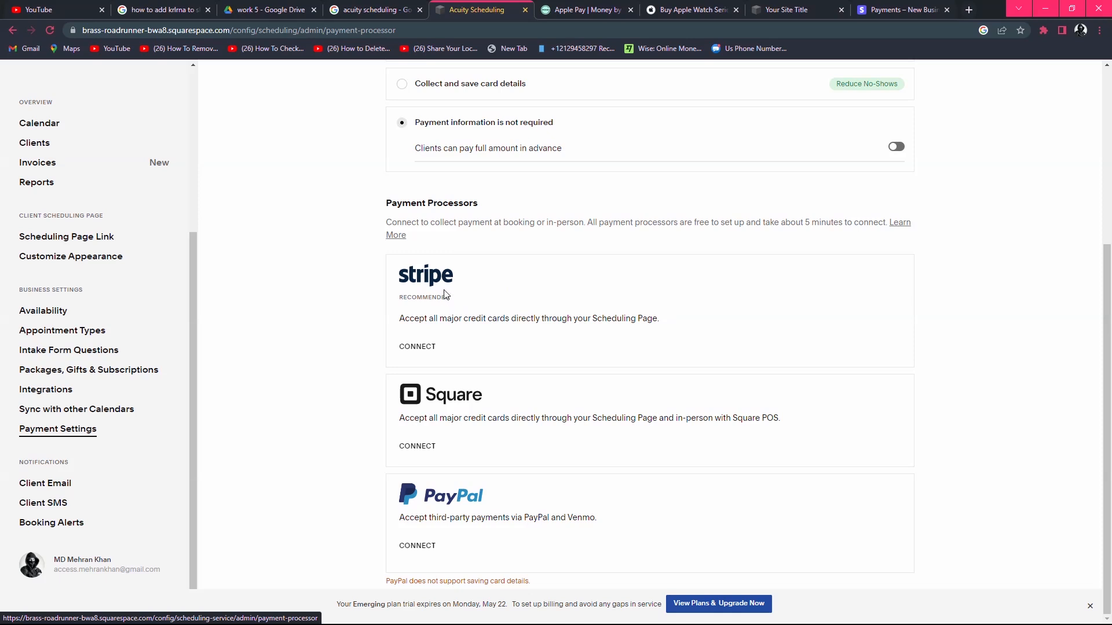
mouse_move(761, 290)
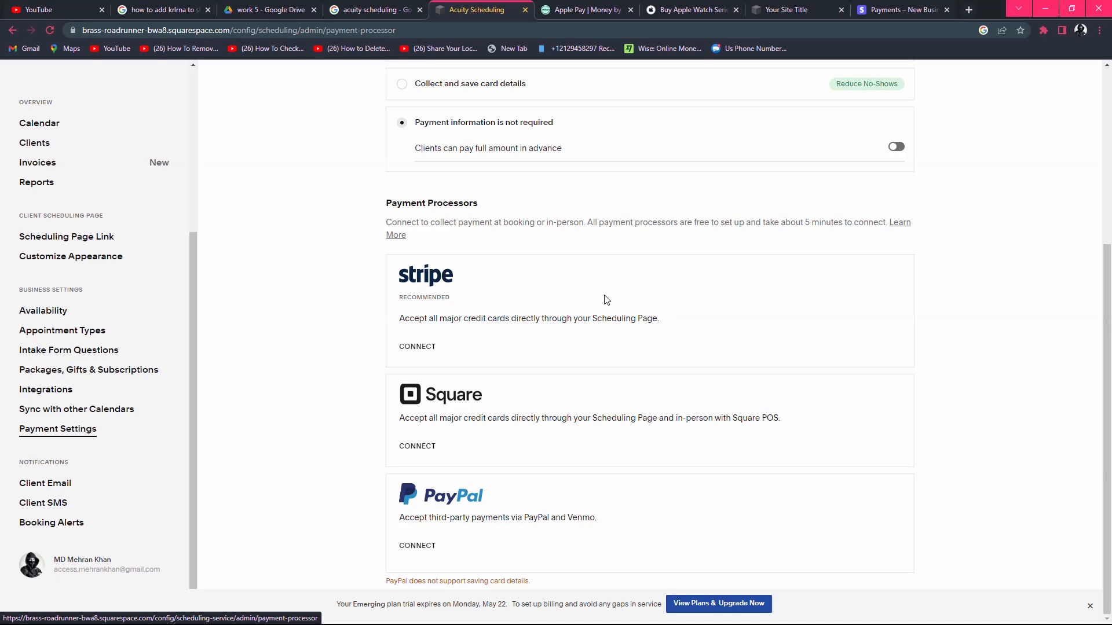
mouse_move(357, 303)
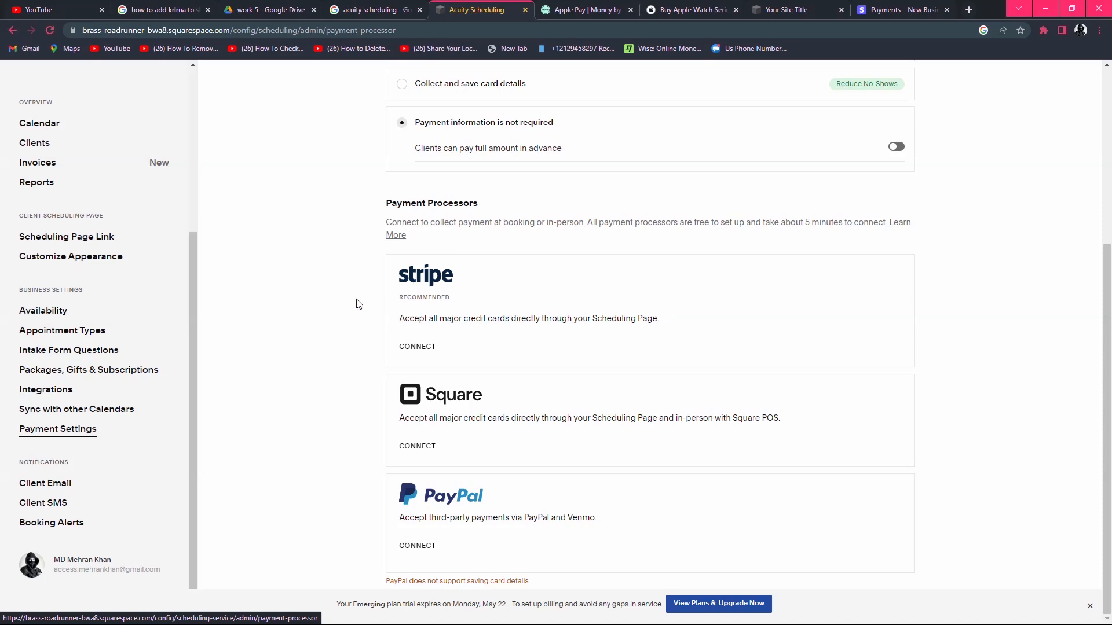
mouse_move(492, 411)
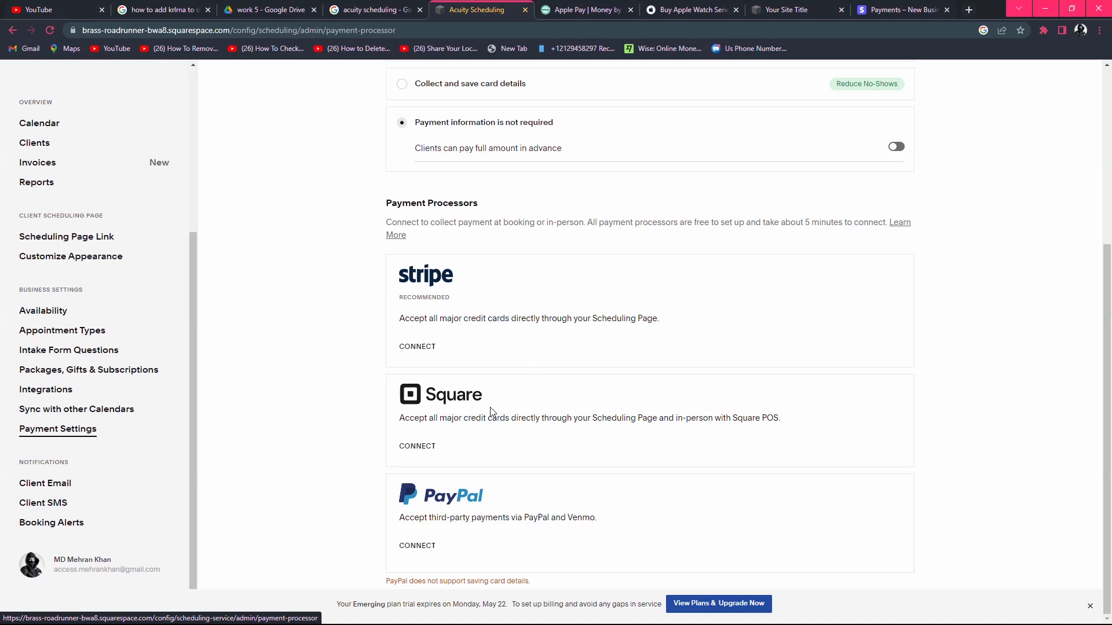
mouse_move(462, 411)
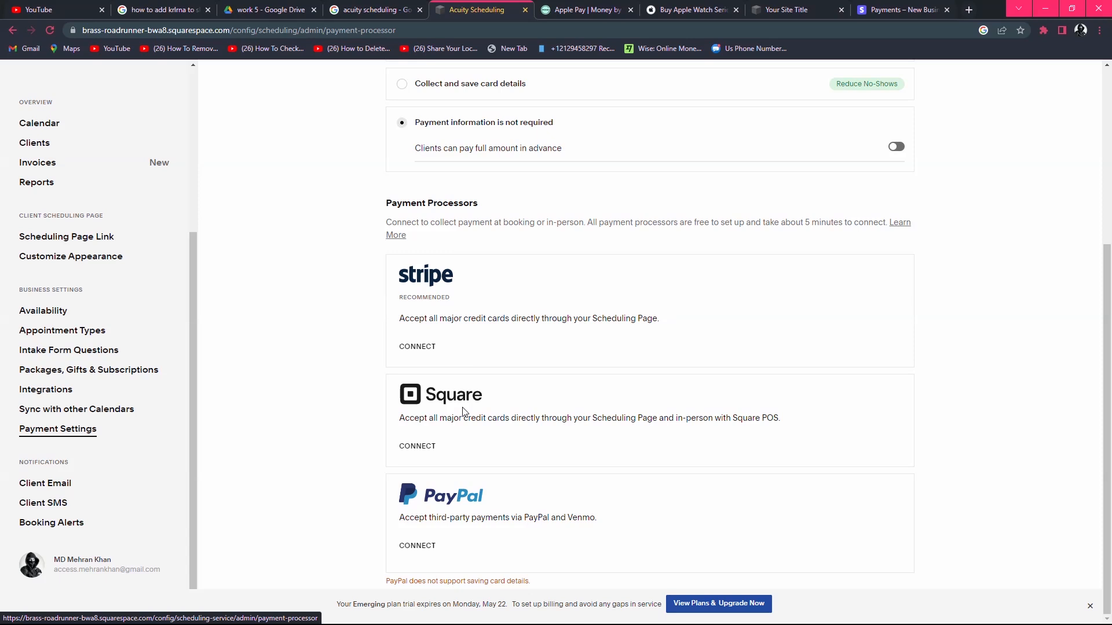
mouse_move(525, 412)
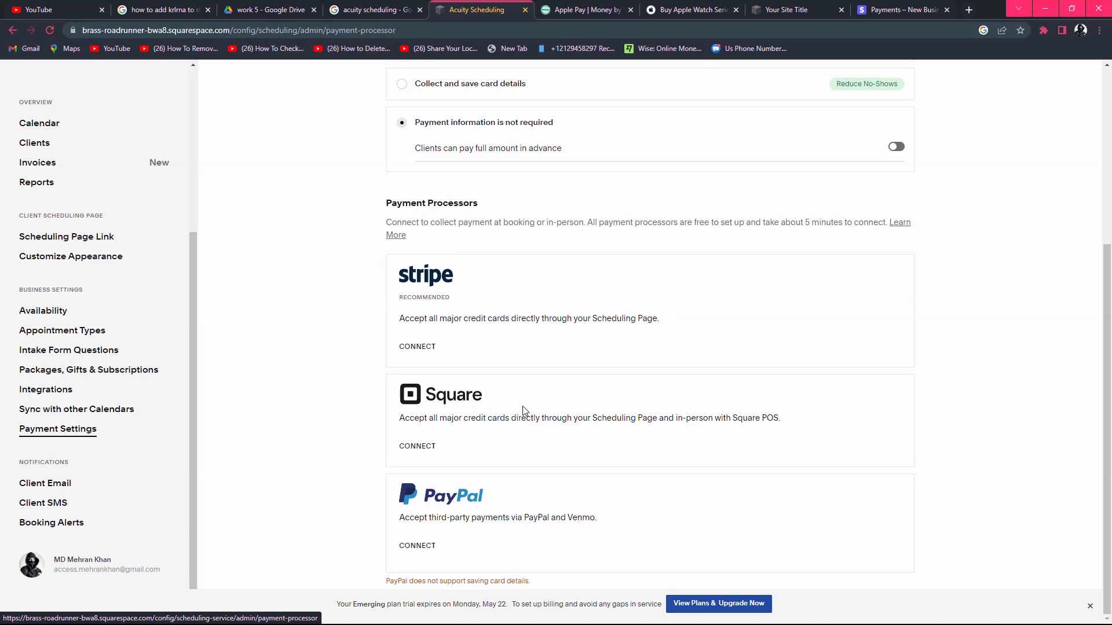
mouse_move(410, 394)
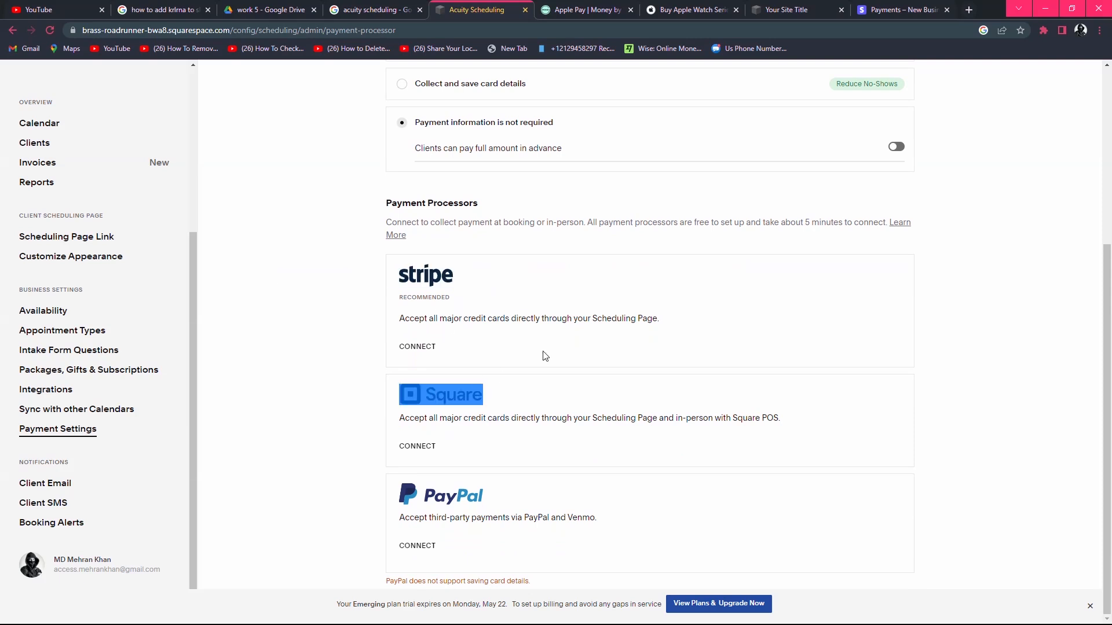
scroll(up, 3)
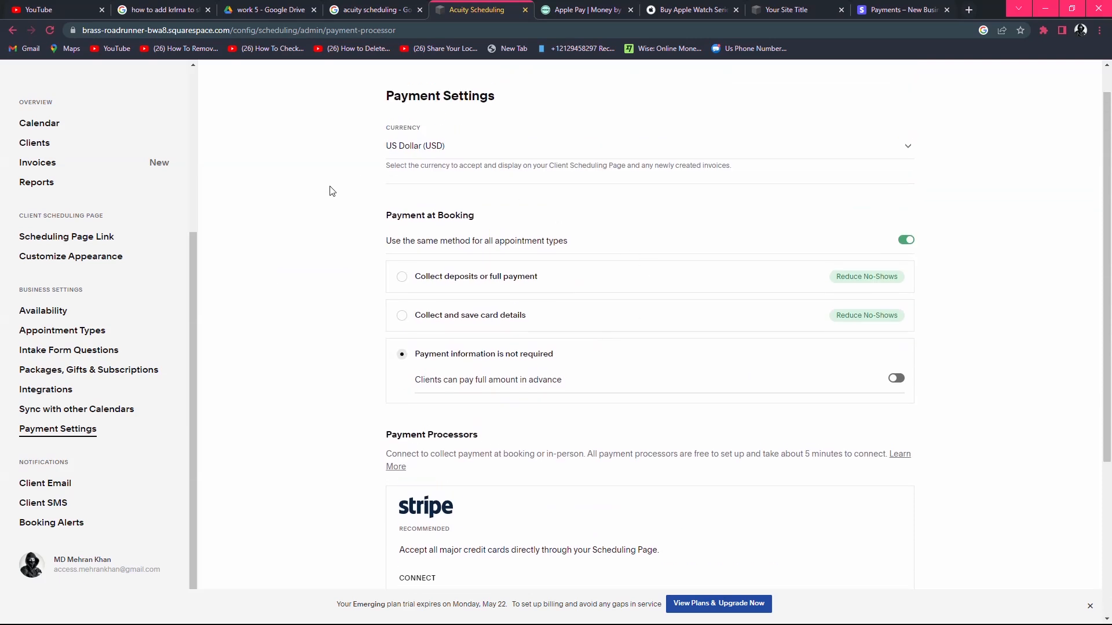